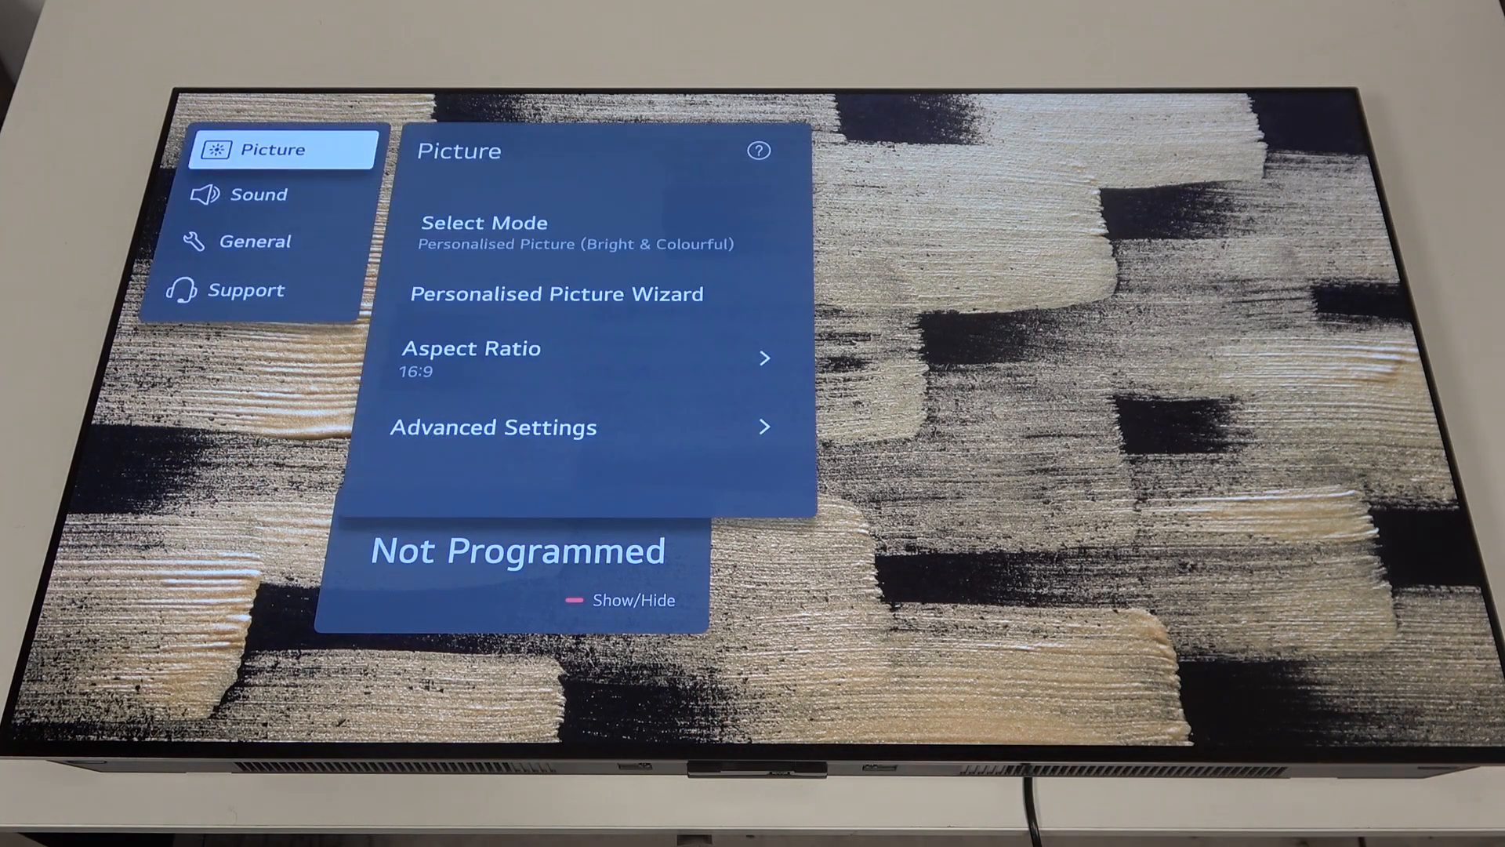
Step: Go to the General category and enter its System submenu
left_click(254, 241)
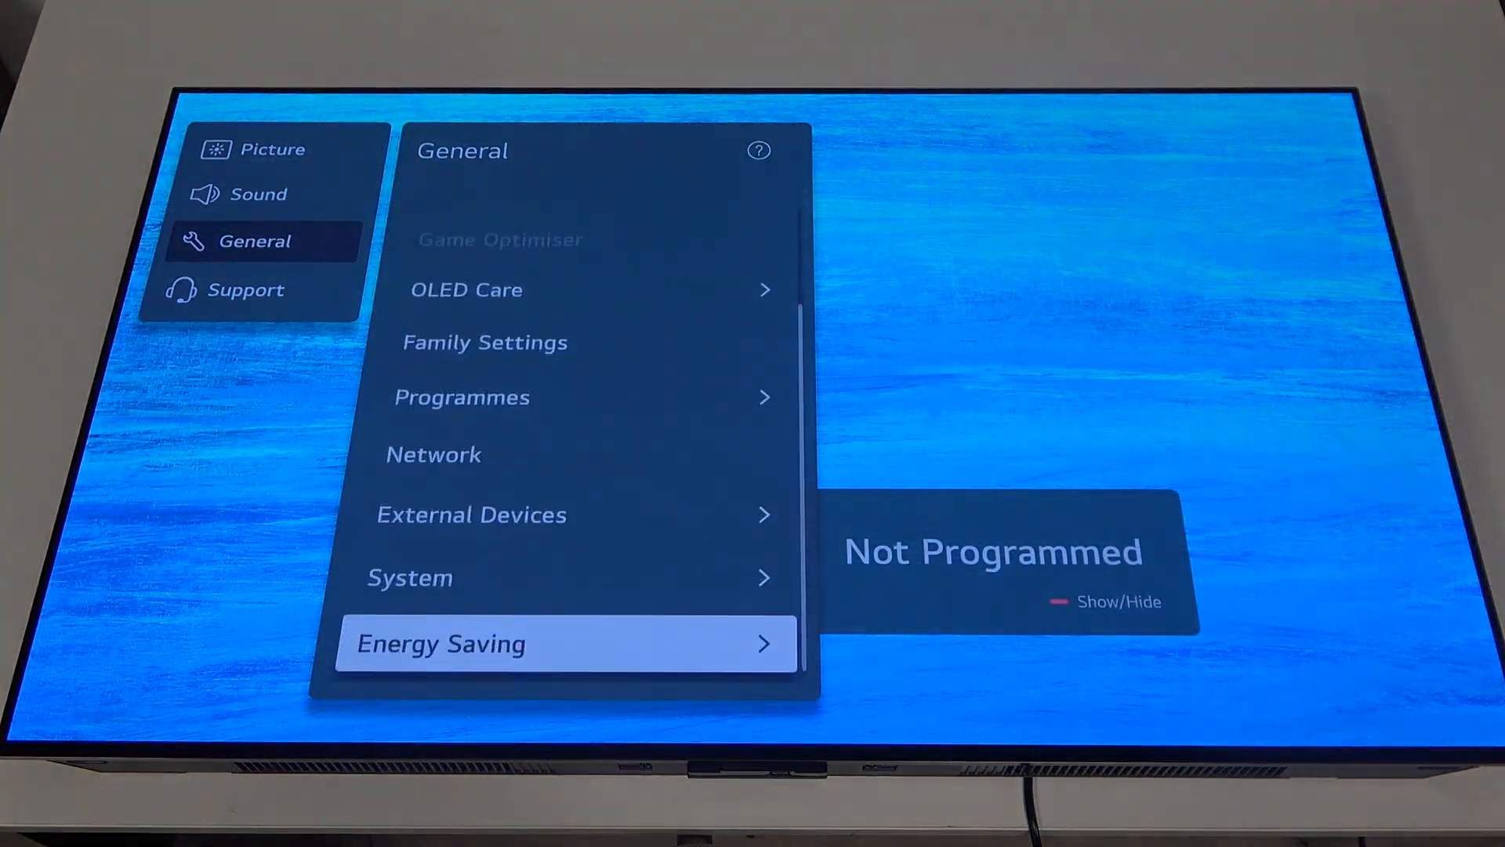
left_click(409, 577)
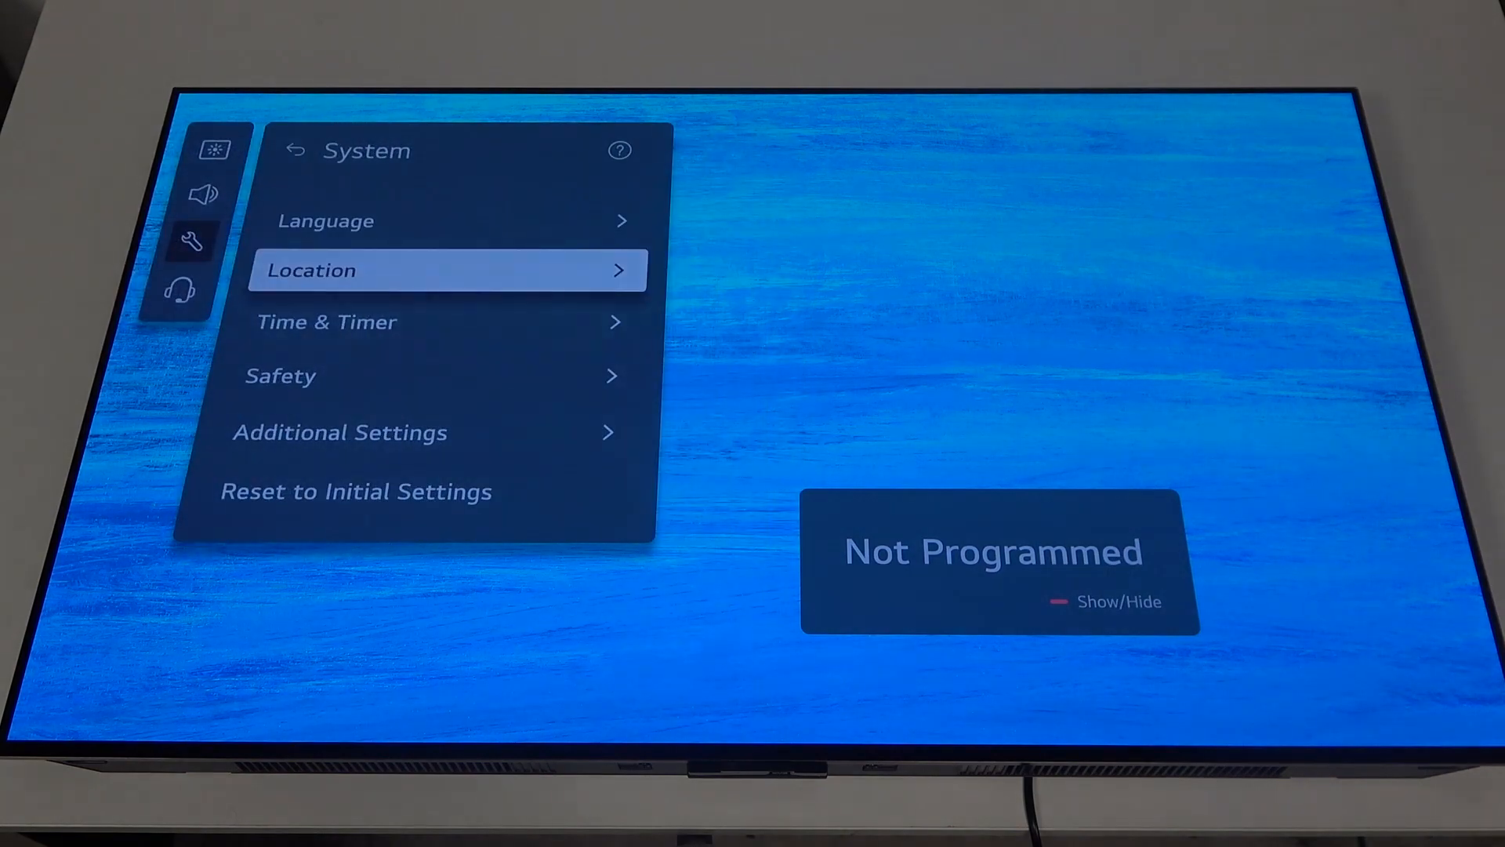
Step: Enter the Safety settings, leading to the Enter Password prompt for Application Locks
left_click(280, 374)
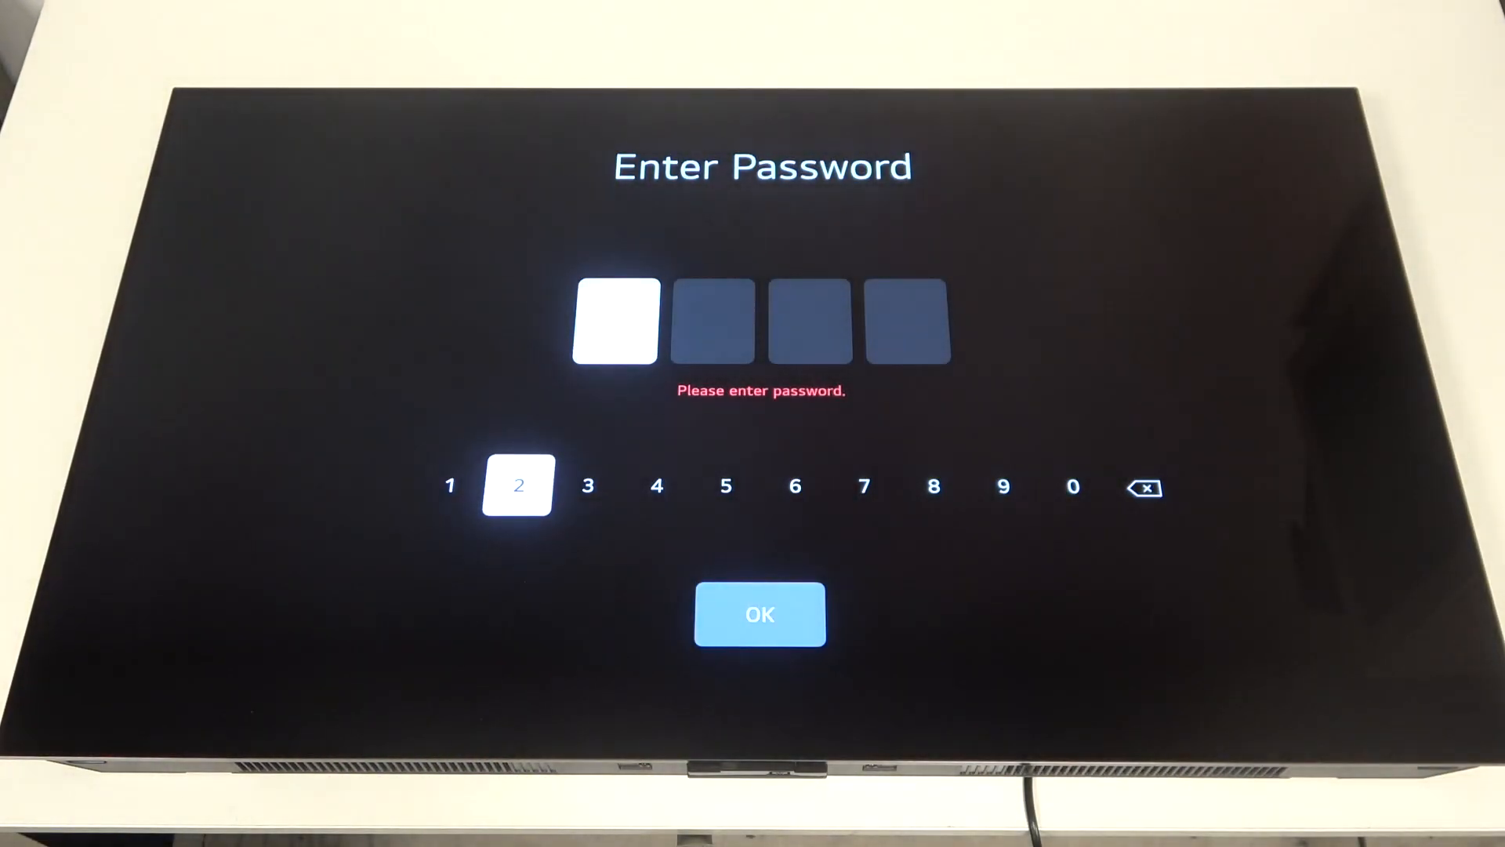
Step: Unlock with the PIN, check Netflix in Application Locks and confirm the running-apps notice with OK
left_click(1072, 486)
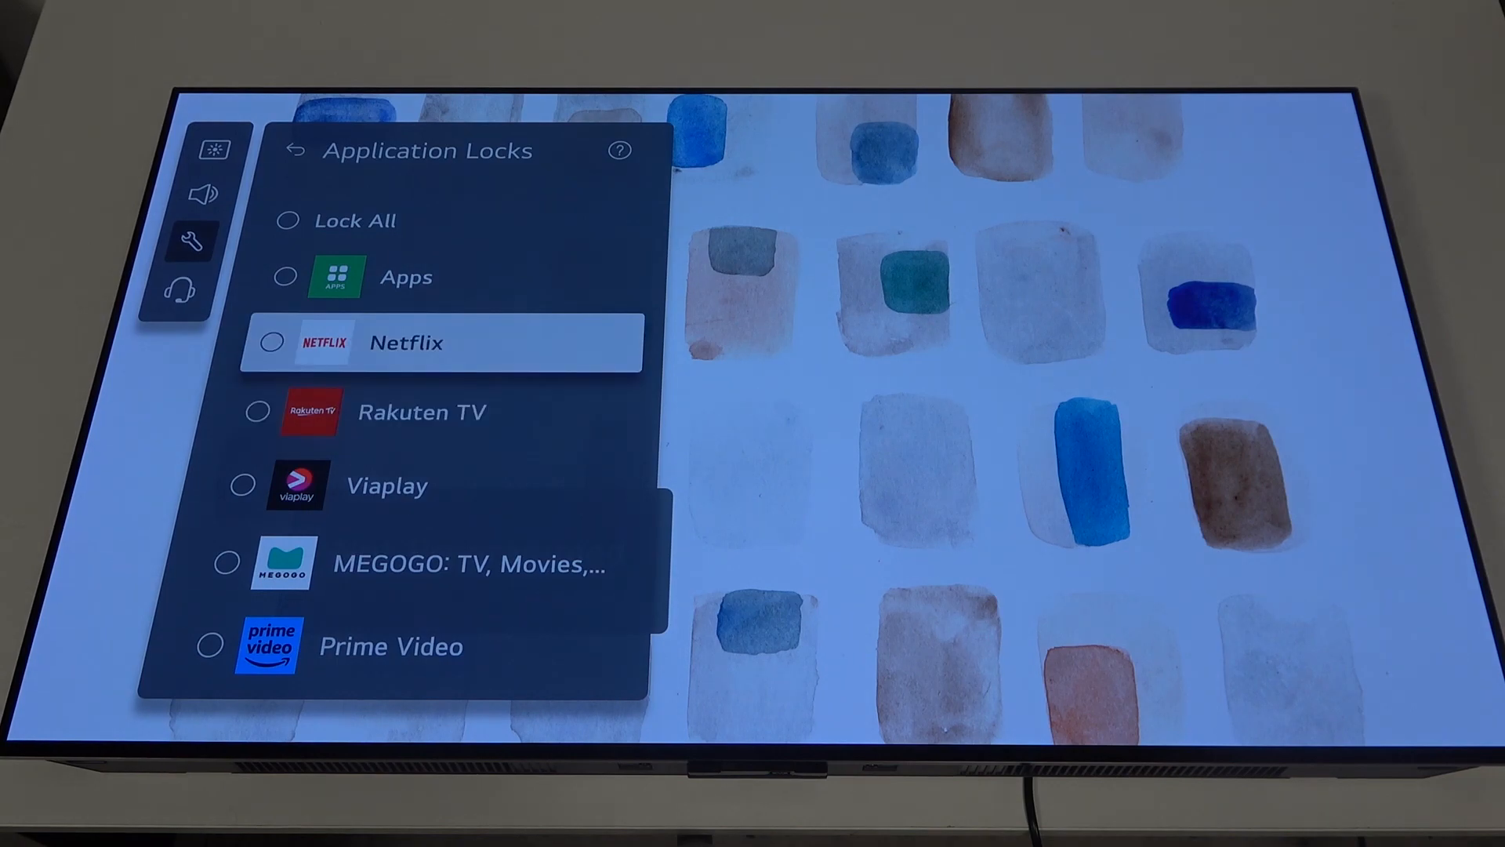
left_click(271, 344)
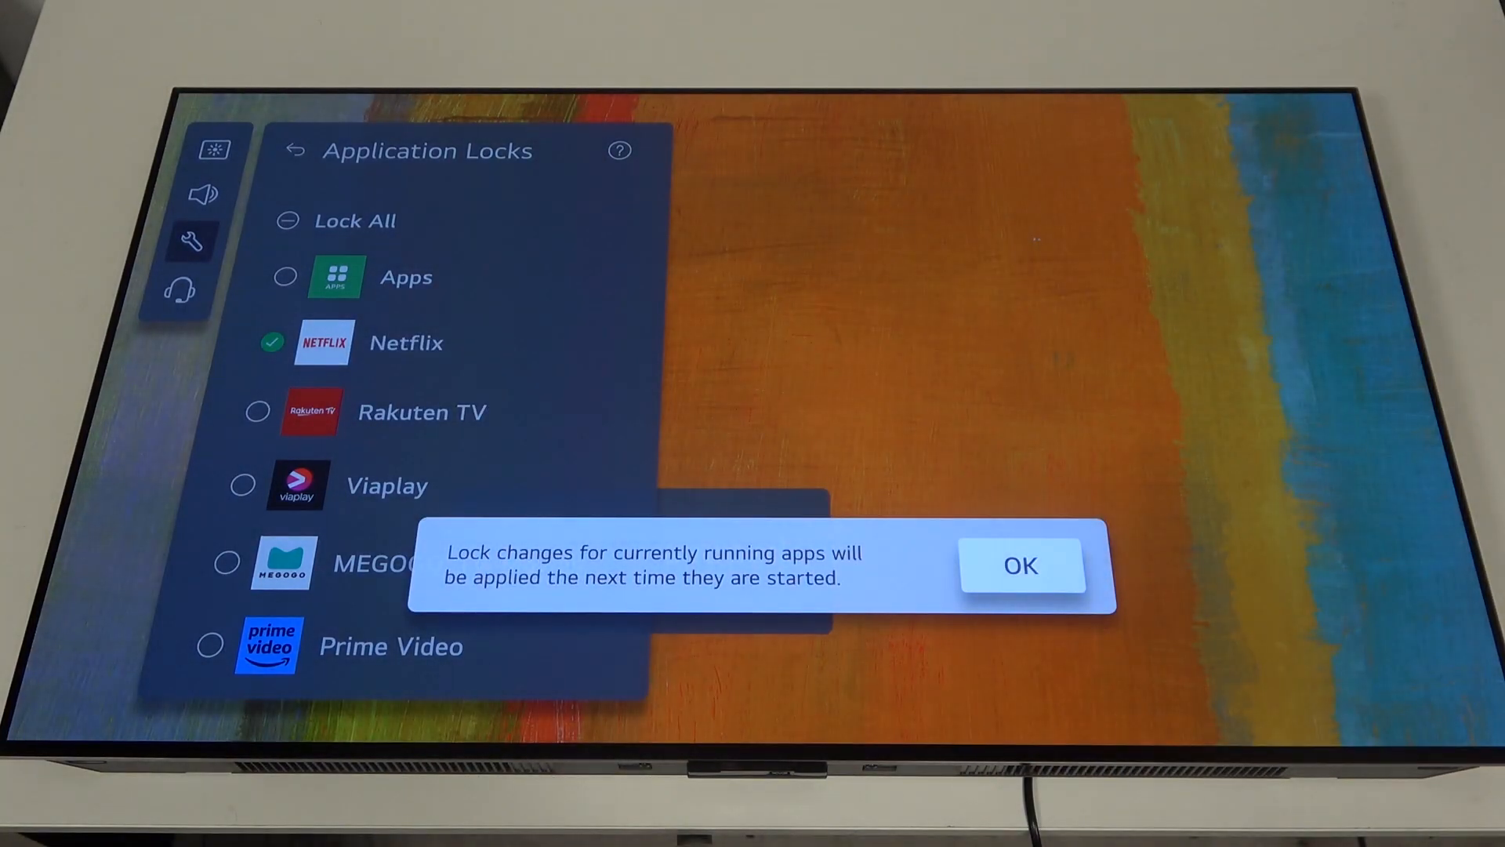
left_click(1021, 565)
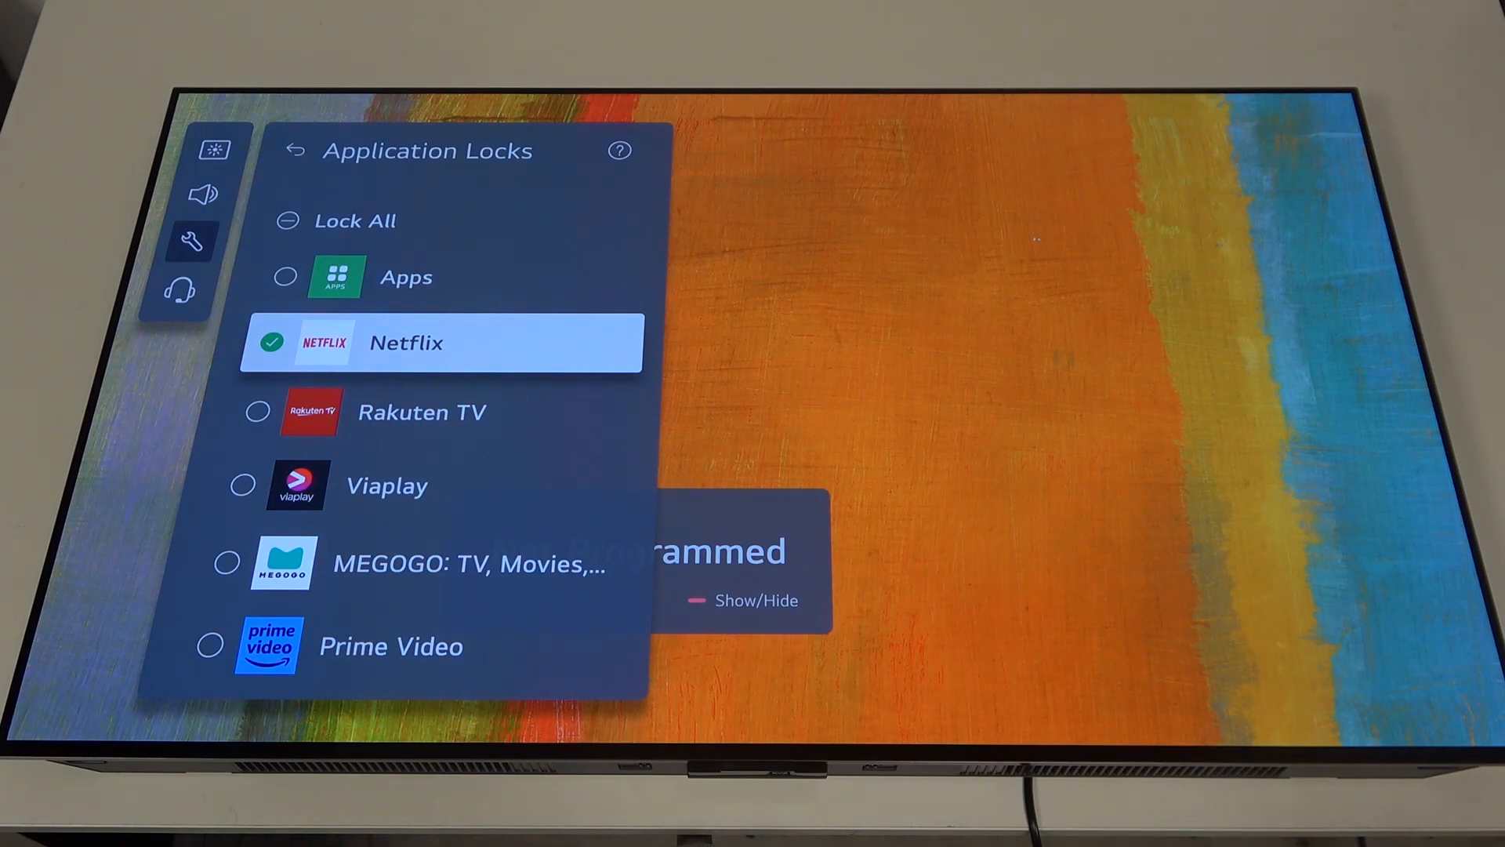
Step: Back out to System and enter Additional Settings (Quick Start+, Home Settings, Standby Light)
left_click(297, 151)
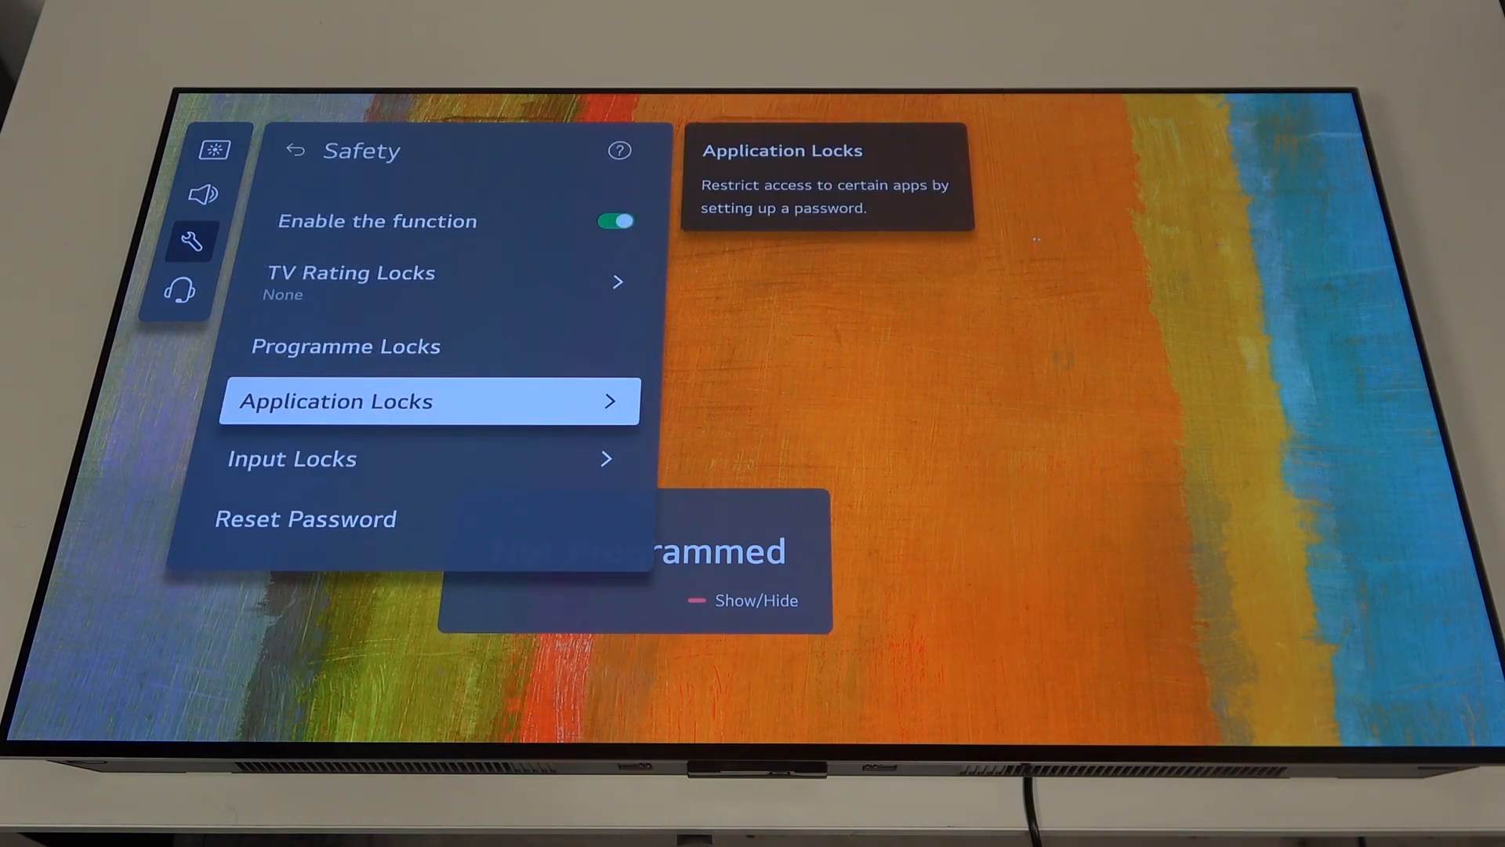
left_click(296, 151)
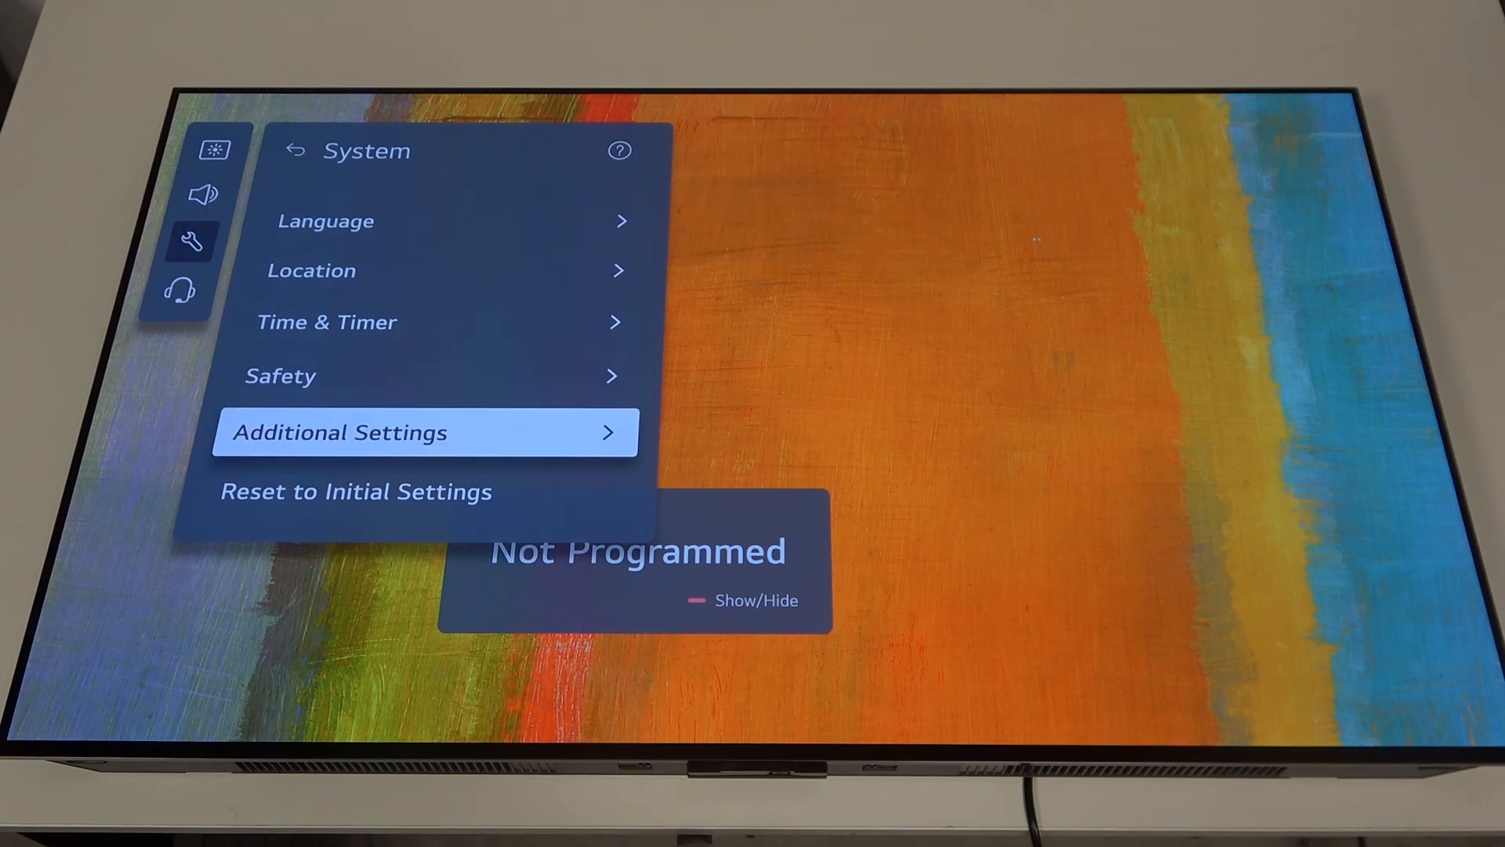
left_click(427, 432)
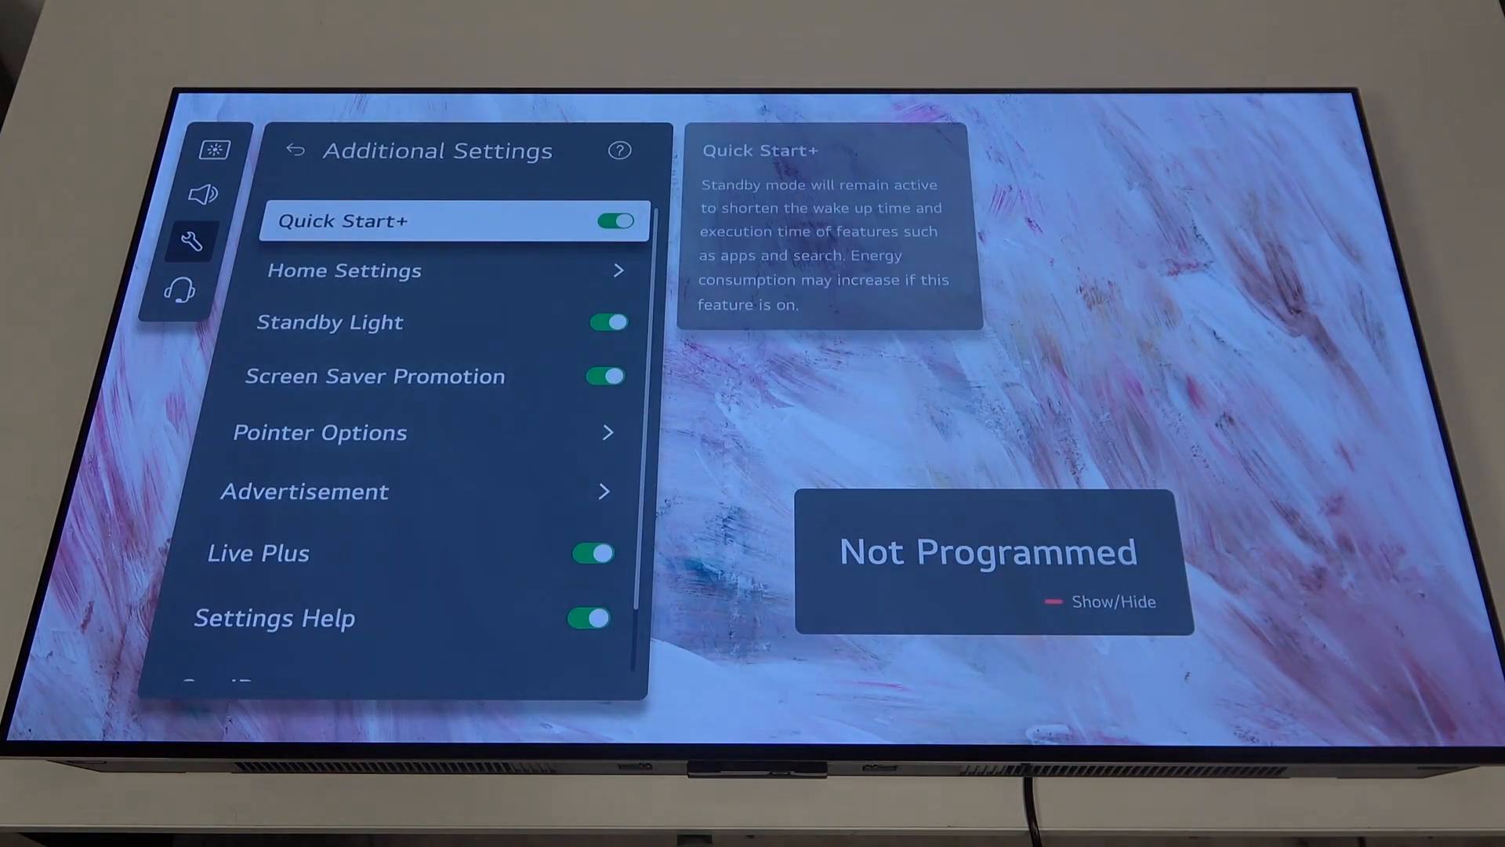